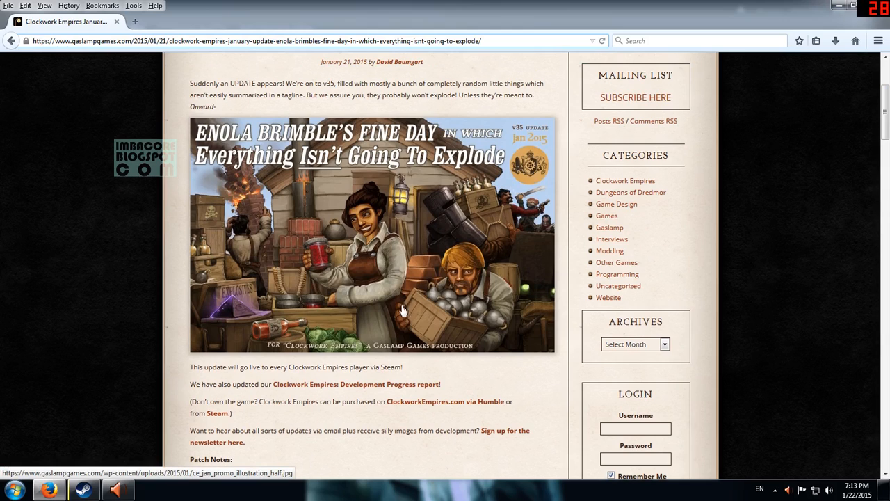
mouse_move(401, 312)
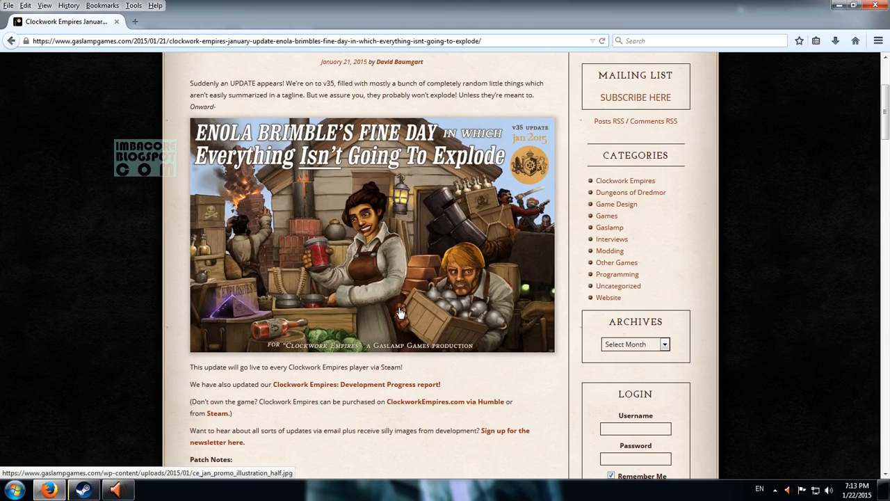
mouse_move(366, 265)
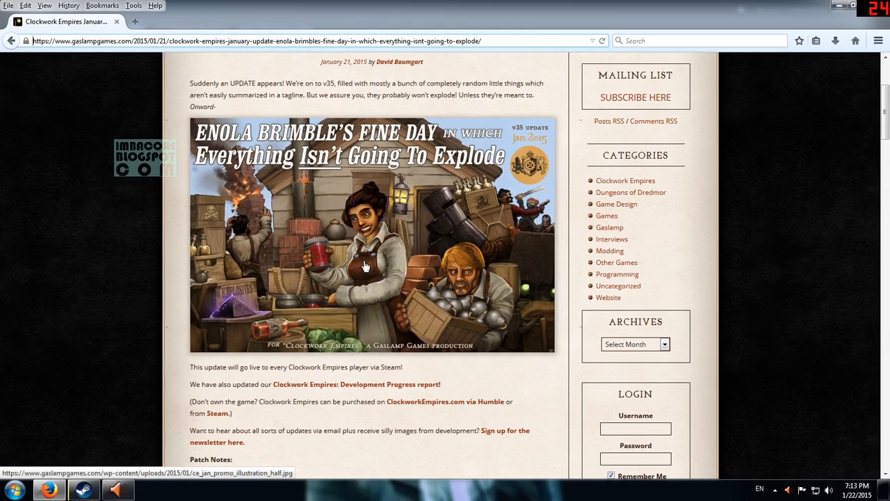
mouse_move(285, 221)
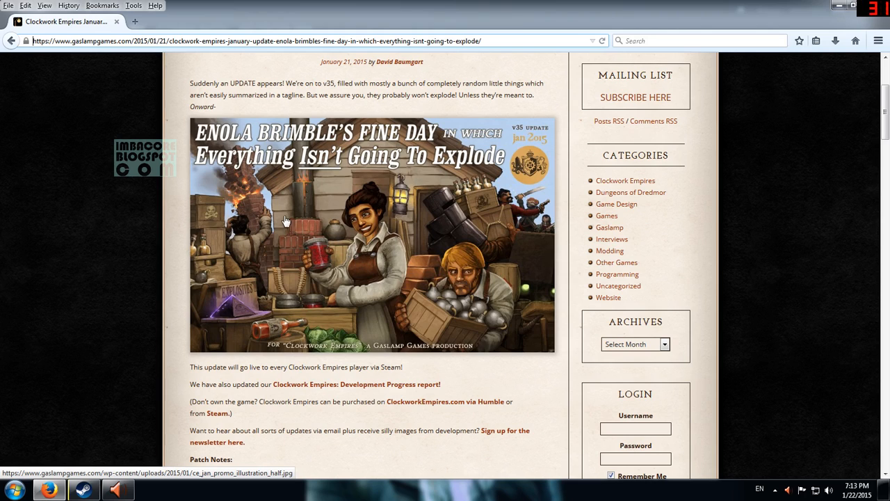
mouse_move(457, 153)
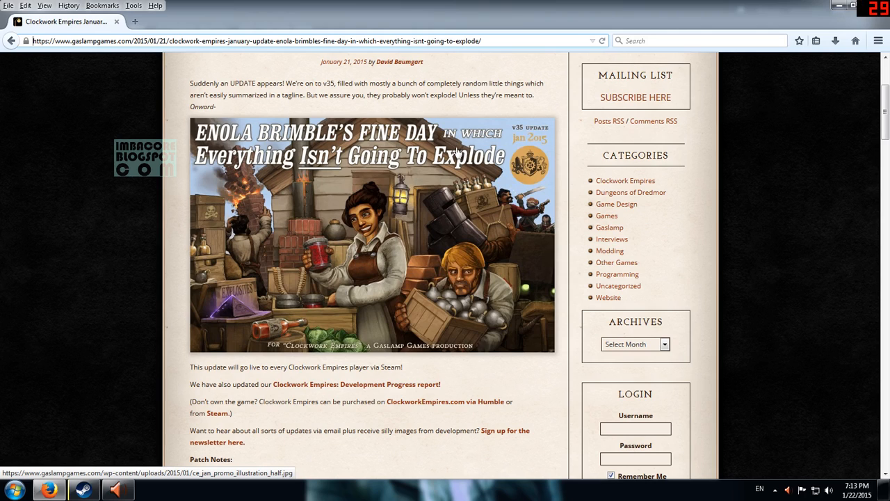
mouse_move(332, 292)
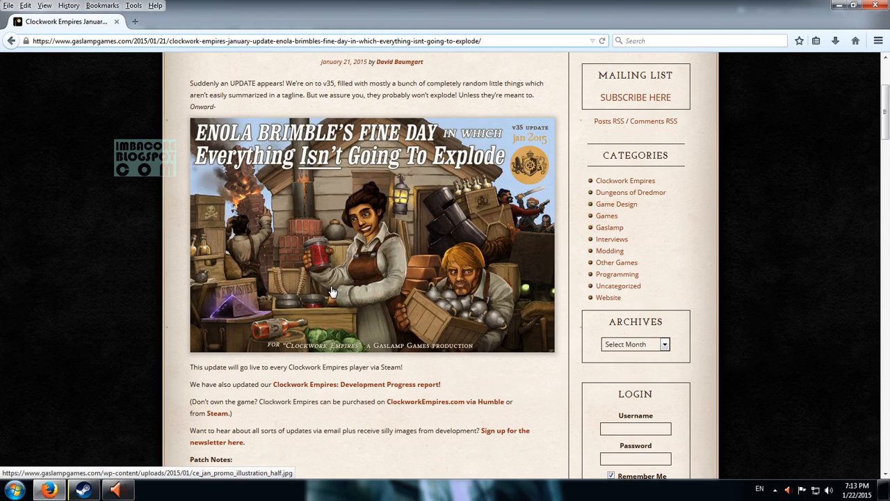
scroll(down, 3)
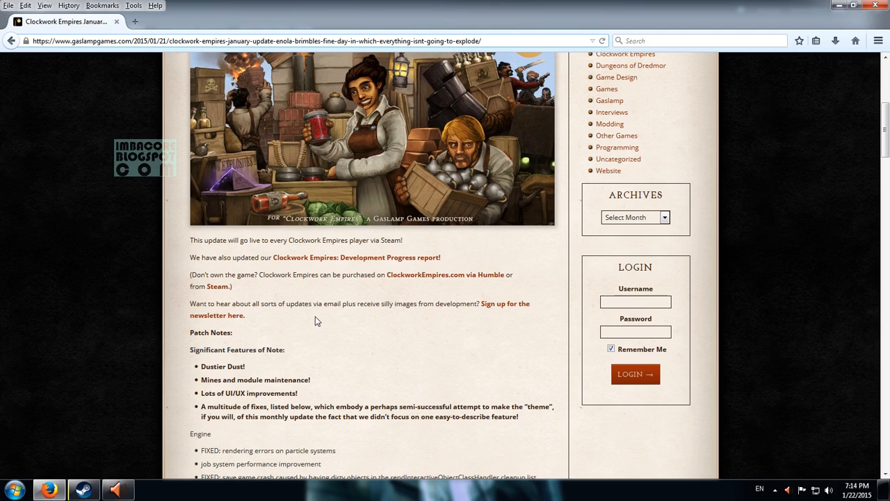
scroll(down, 3)
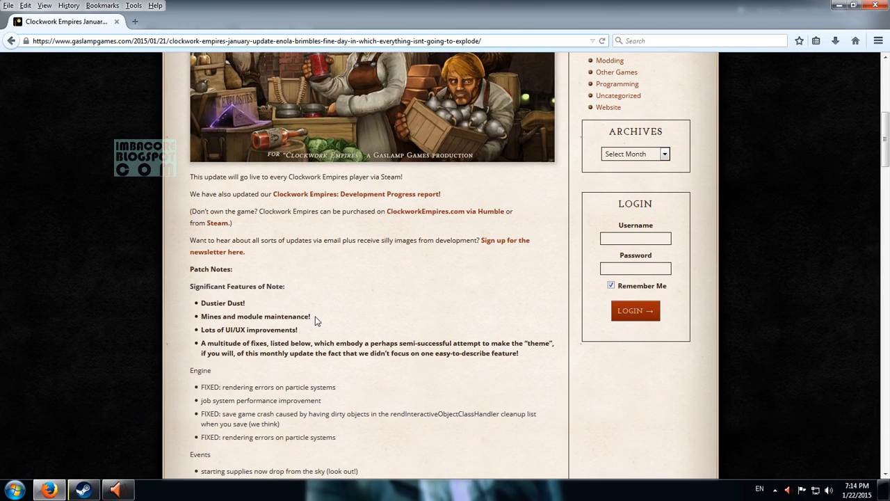
mouse_move(261, 305)
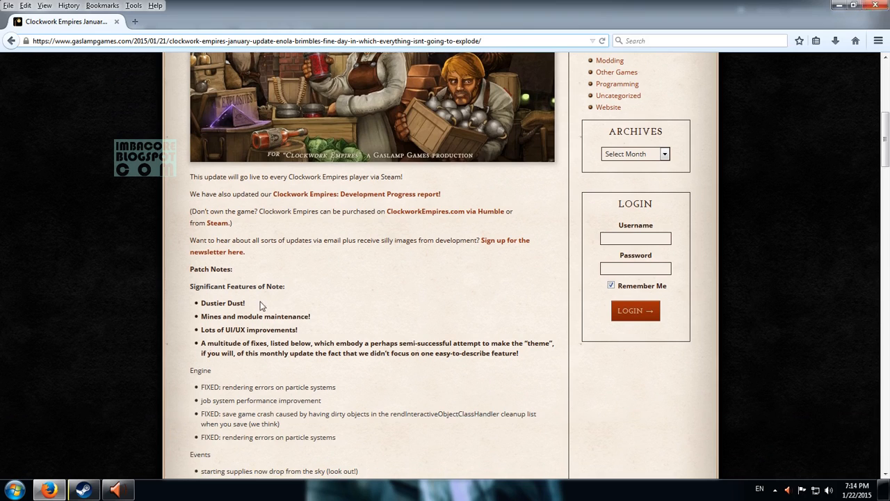
mouse_move(226, 315)
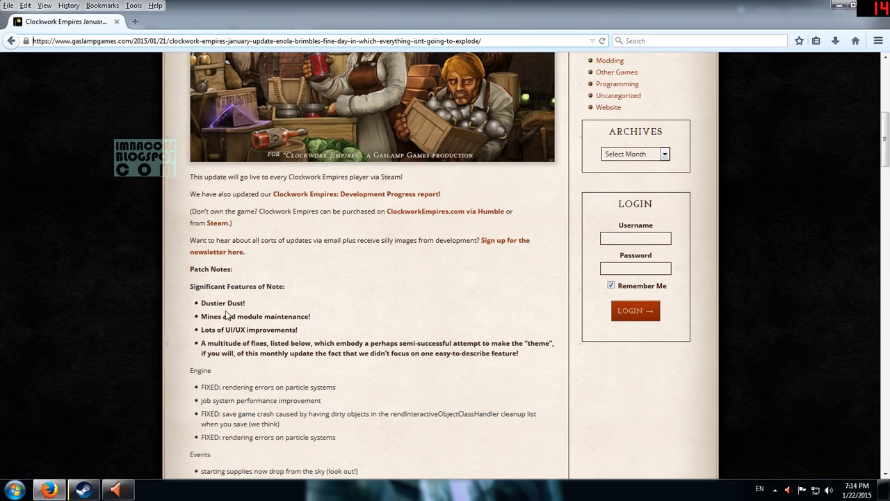
mouse_move(237, 315)
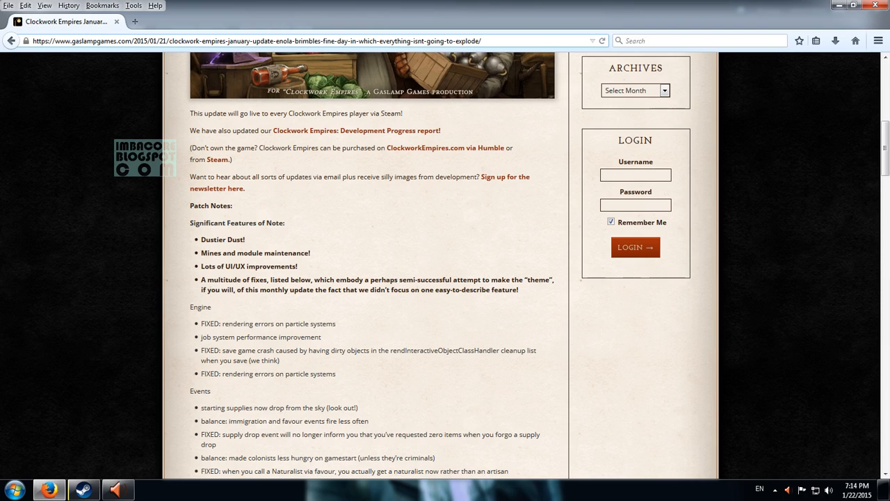
scroll(down, 3)
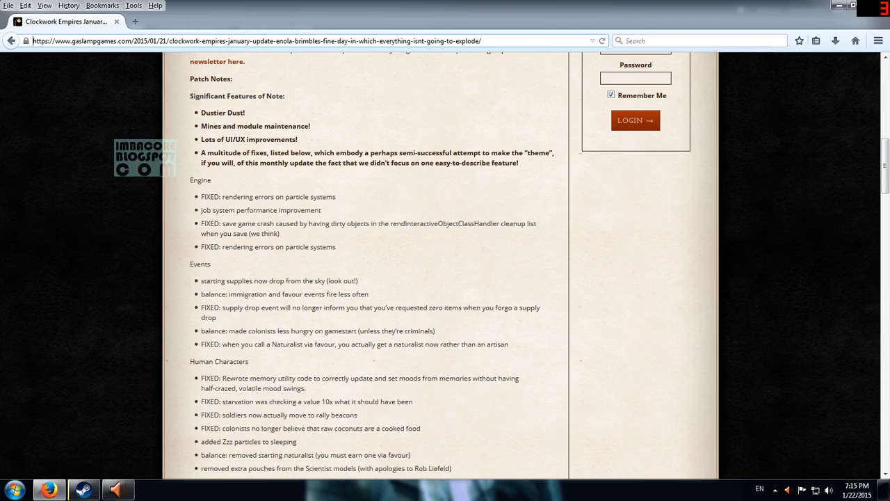
scroll(down, 3)
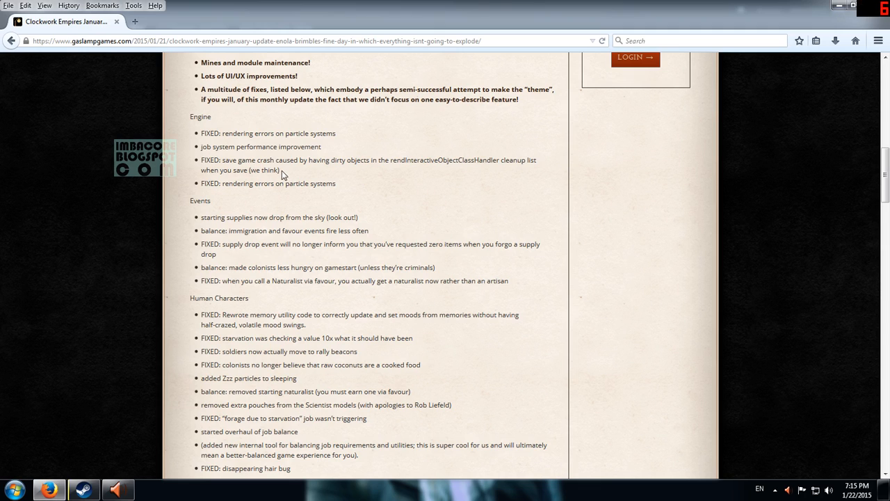
scroll(down, 3)
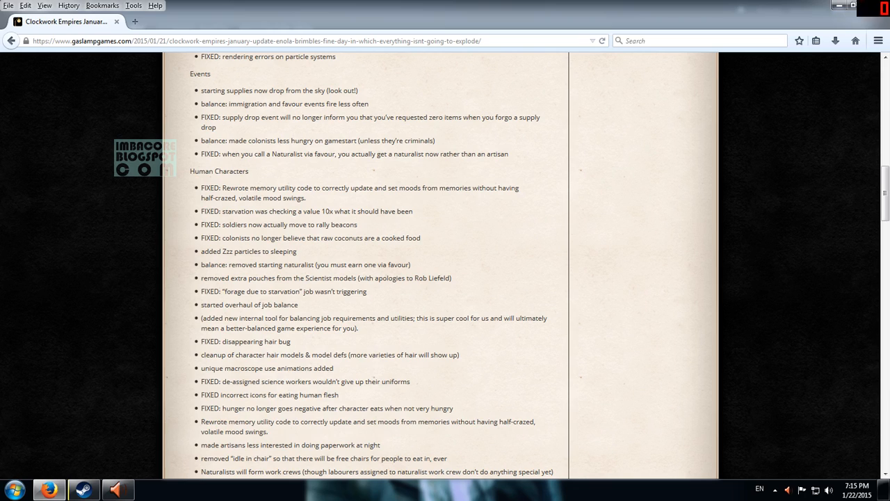
scroll(down, 3)
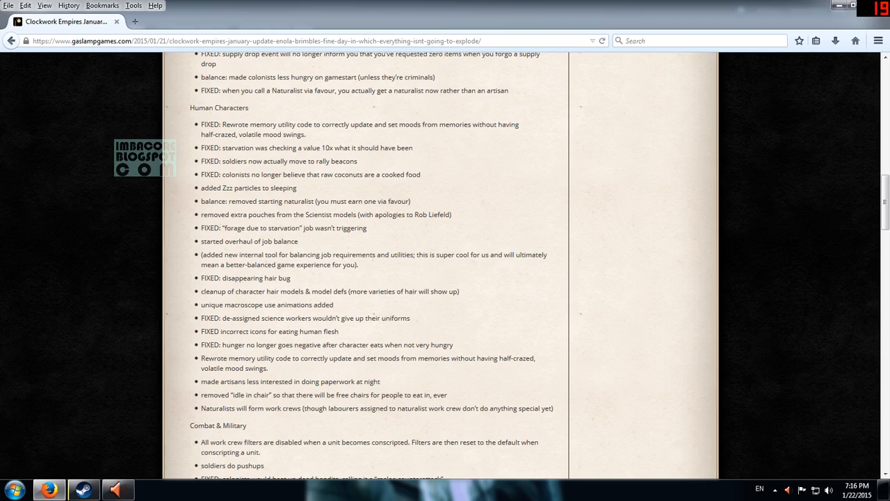
scroll(down, 3)
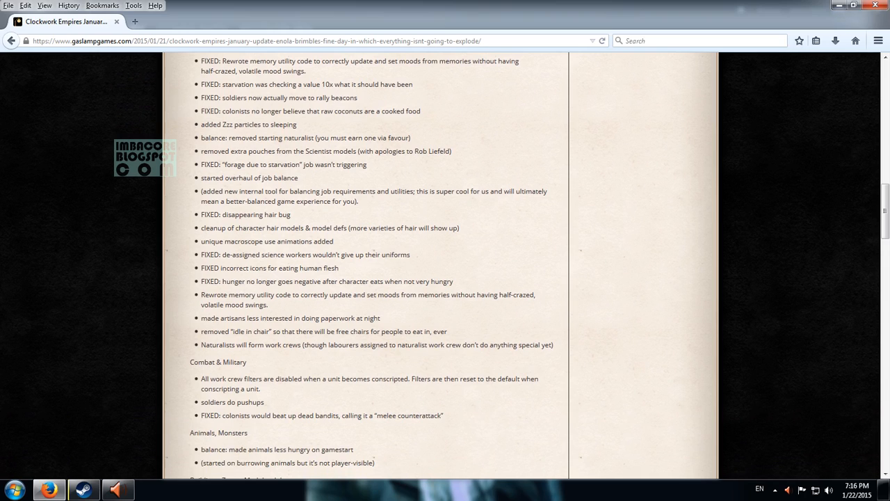
scroll(down, 3)
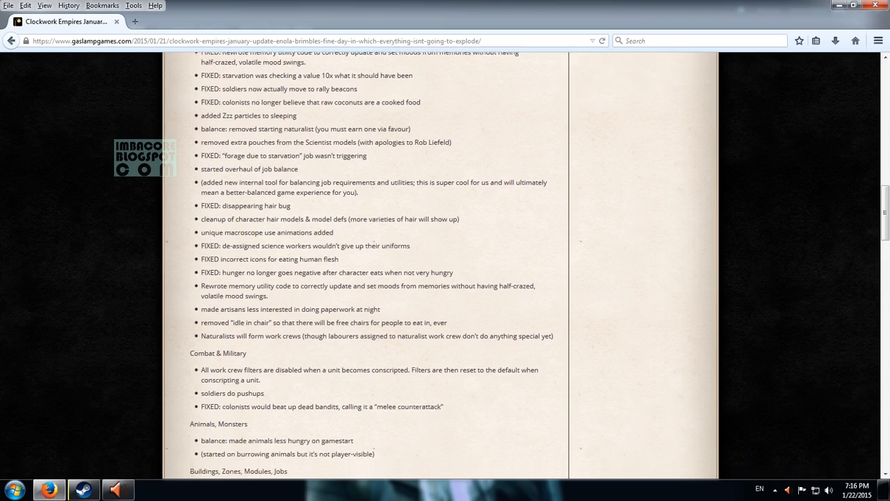
scroll(down, 3)
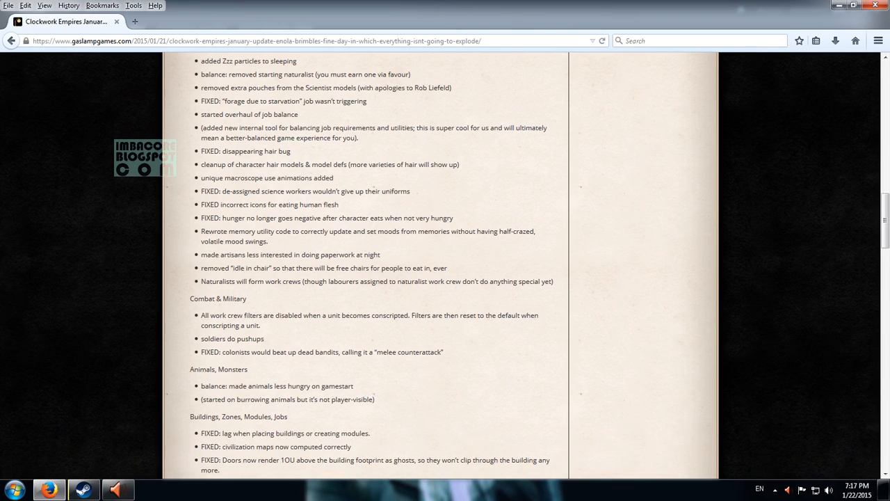
scroll(down, 3)
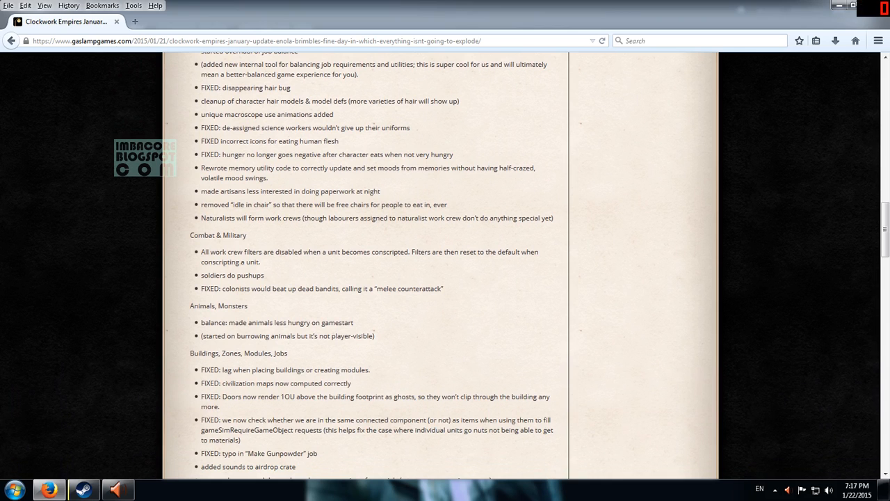
scroll(down, 3)
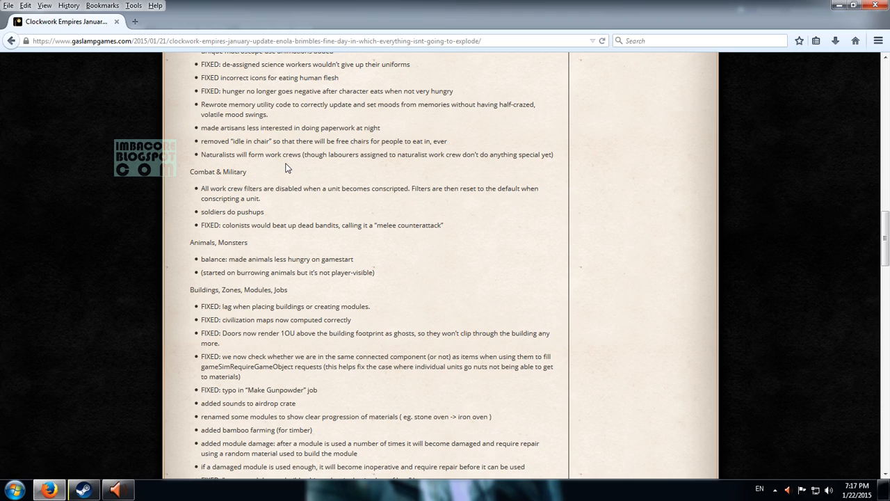
scroll(down, 3)
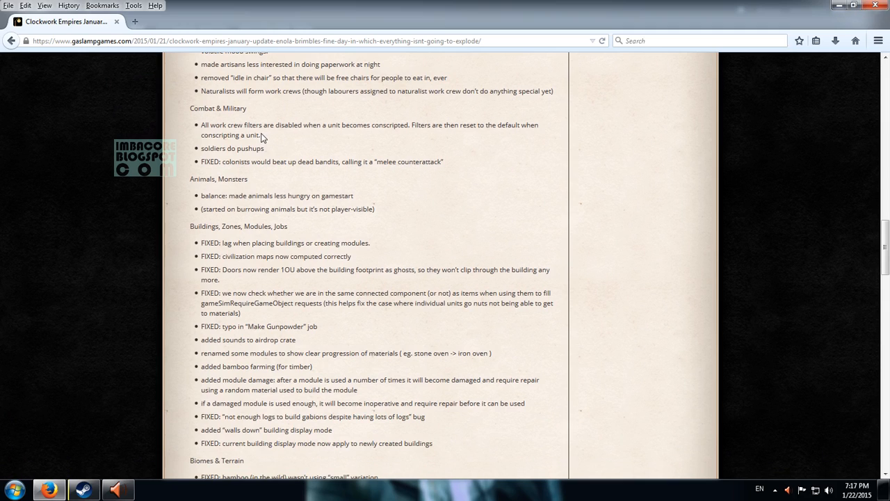
mouse_move(304, 140)
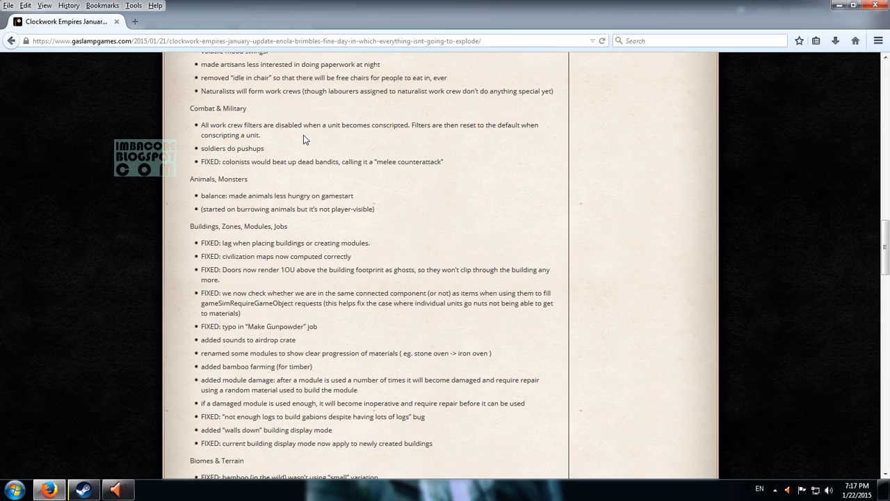
scroll(down, 3)
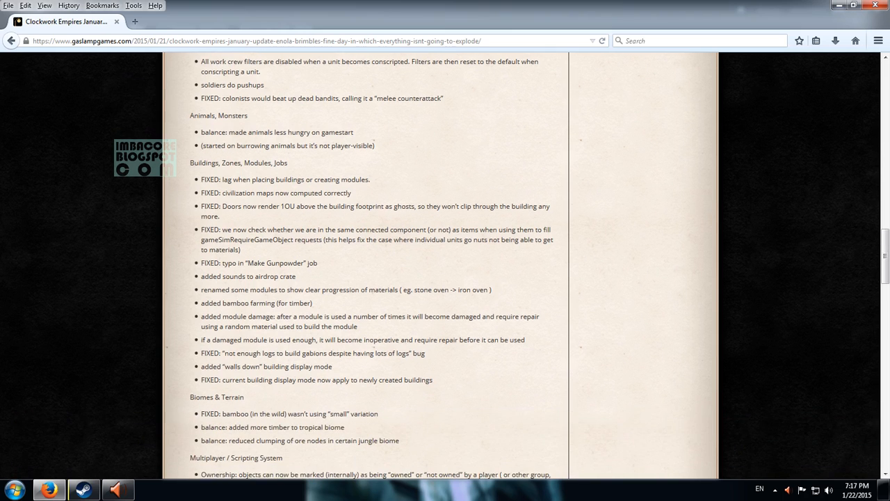
scroll(down, 3)
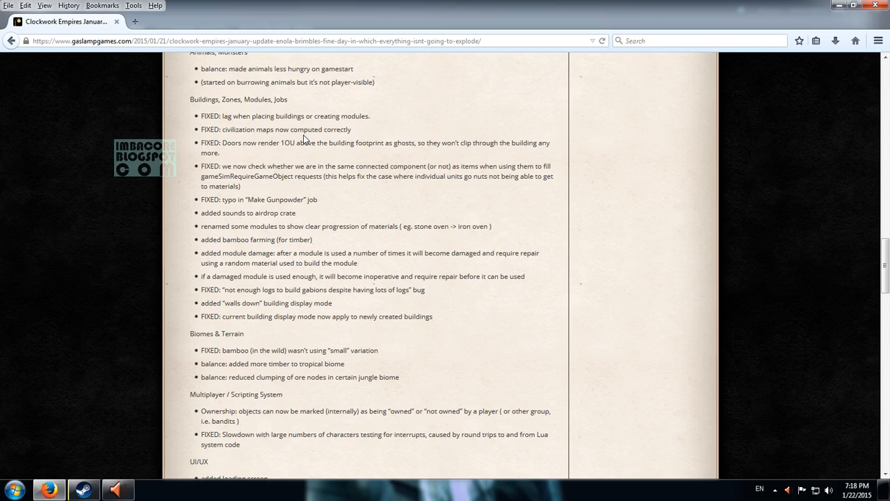
scroll(down, 3)
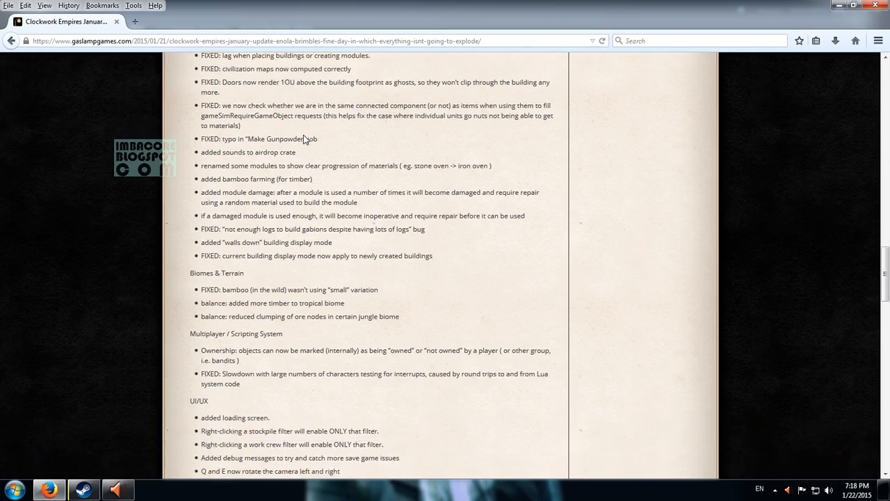
scroll(down, 3)
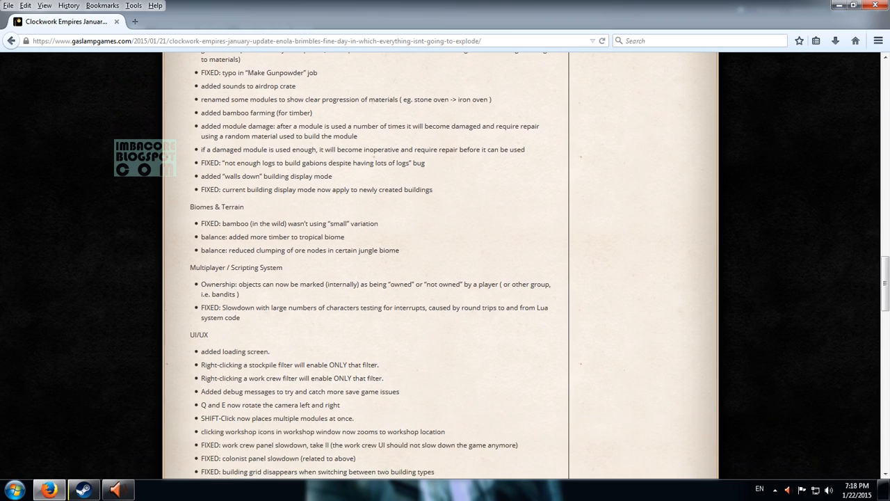
scroll(down, 3)
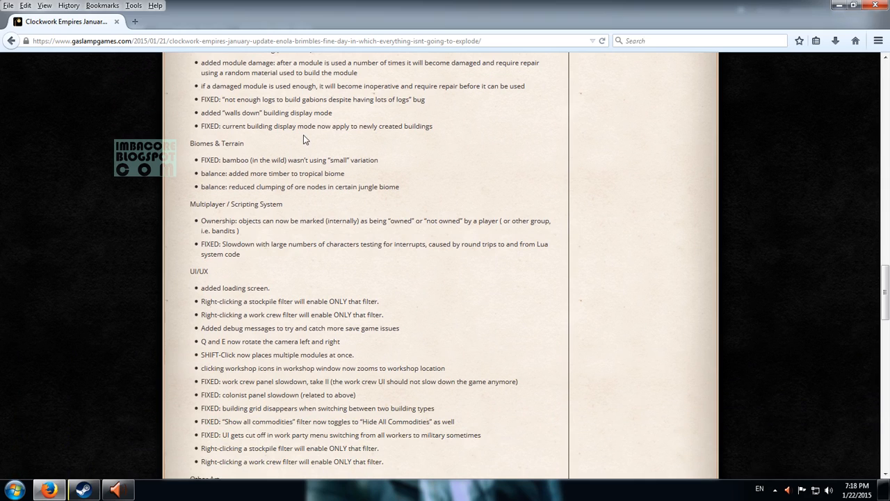
scroll(down, 3)
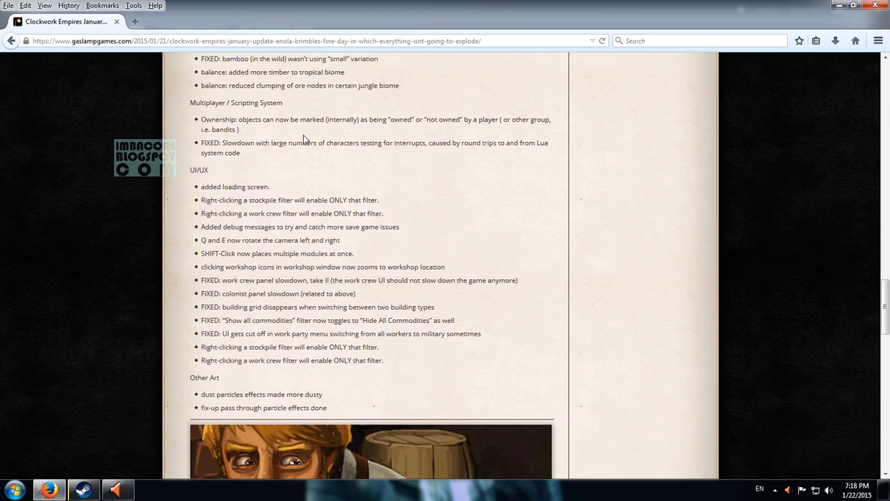
scroll(down, 3)
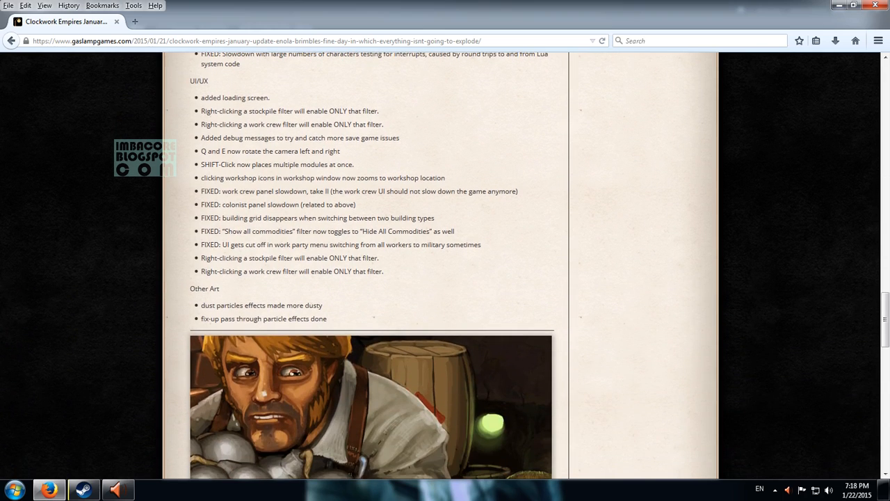